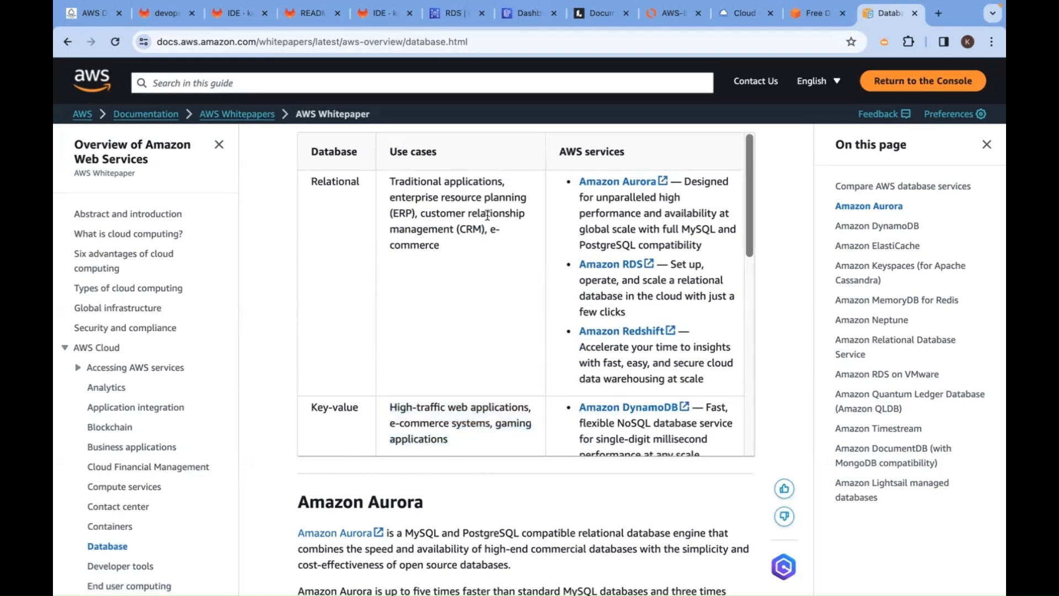
Step: Choose Easy create with MySQL and review its defaults (database-1, admin) down to Create database
click(451, 13)
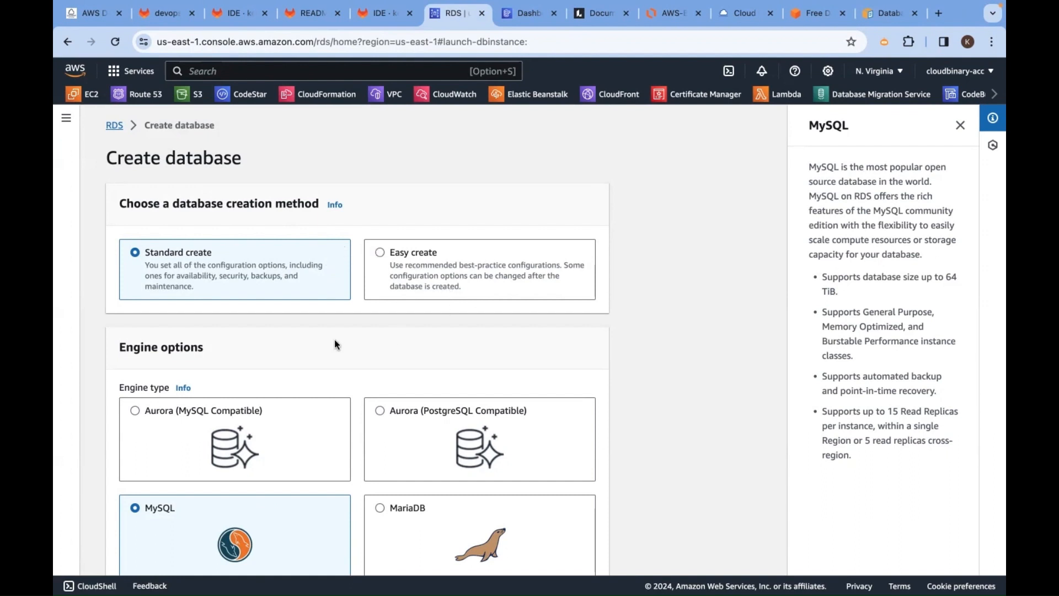
mouse_move(381, 251)
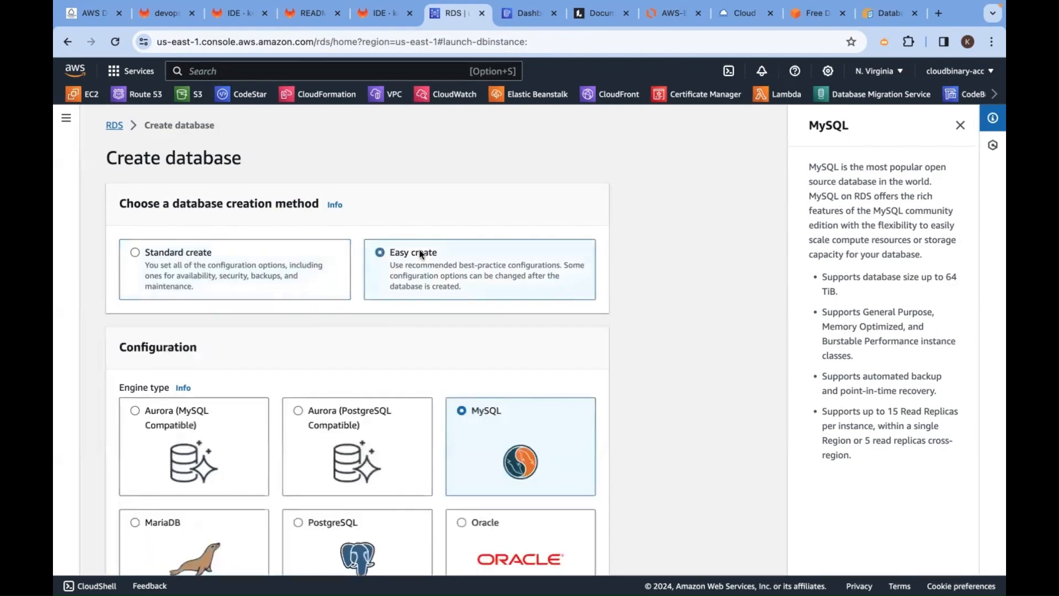
scroll(down, 3)
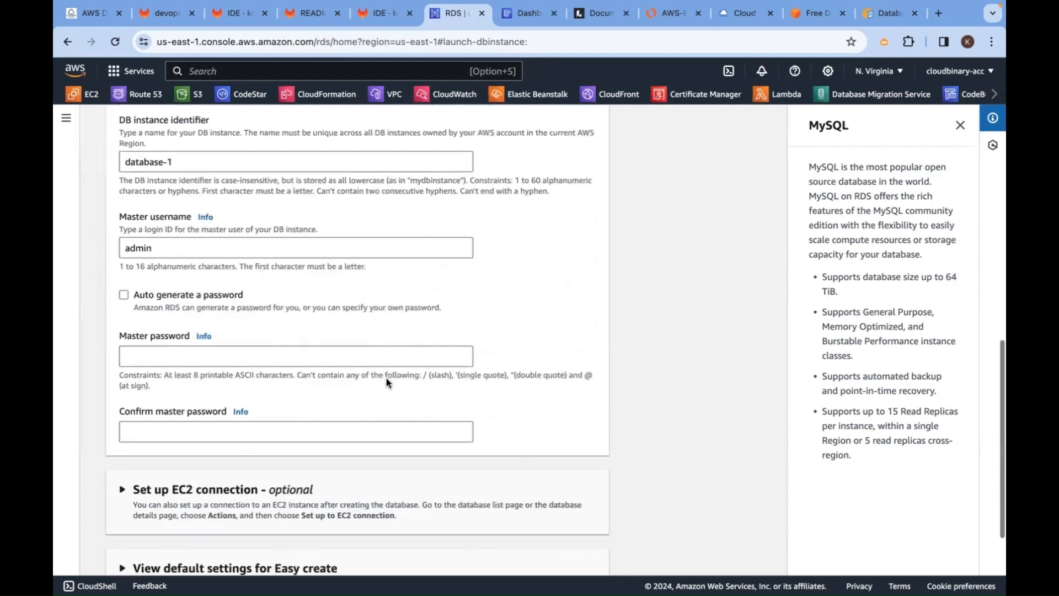
scroll(down, 3)
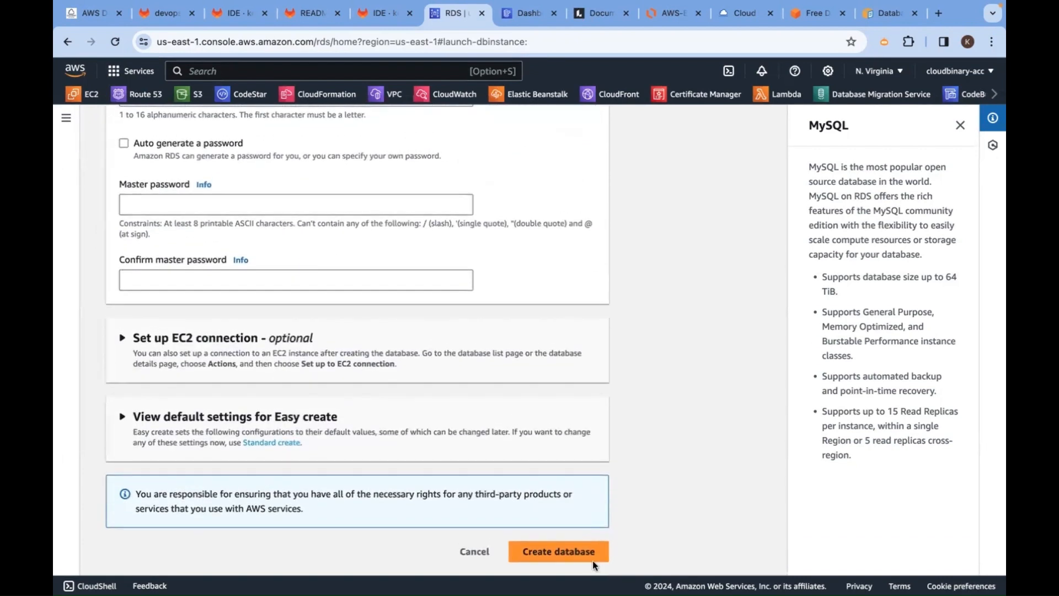
mouse_move(494, 431)
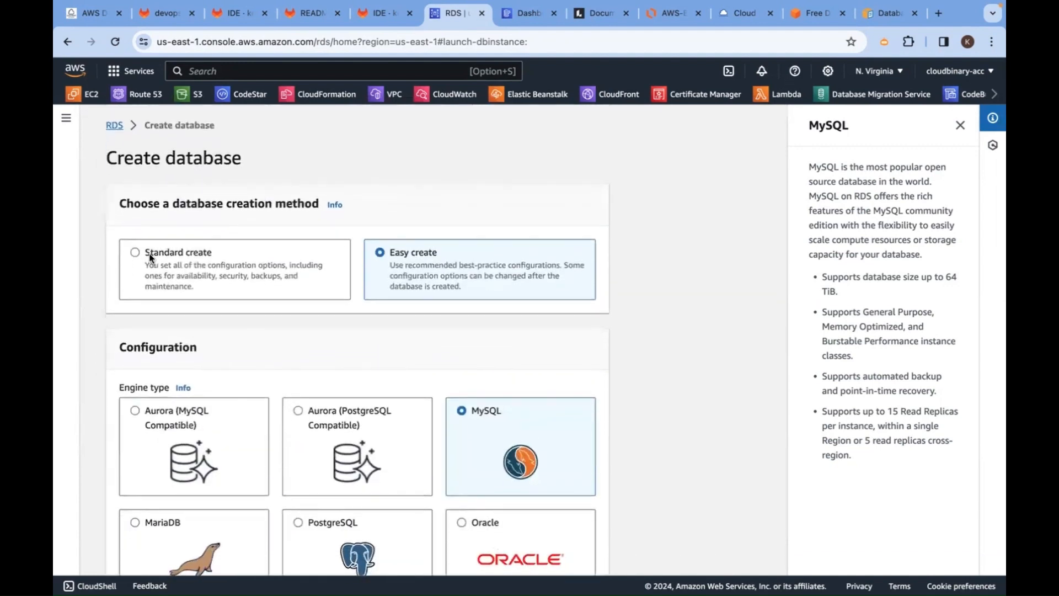
Step: Return to Standard create with MySQL Community engine, version MySQL 8.0.35
click(134, 251)
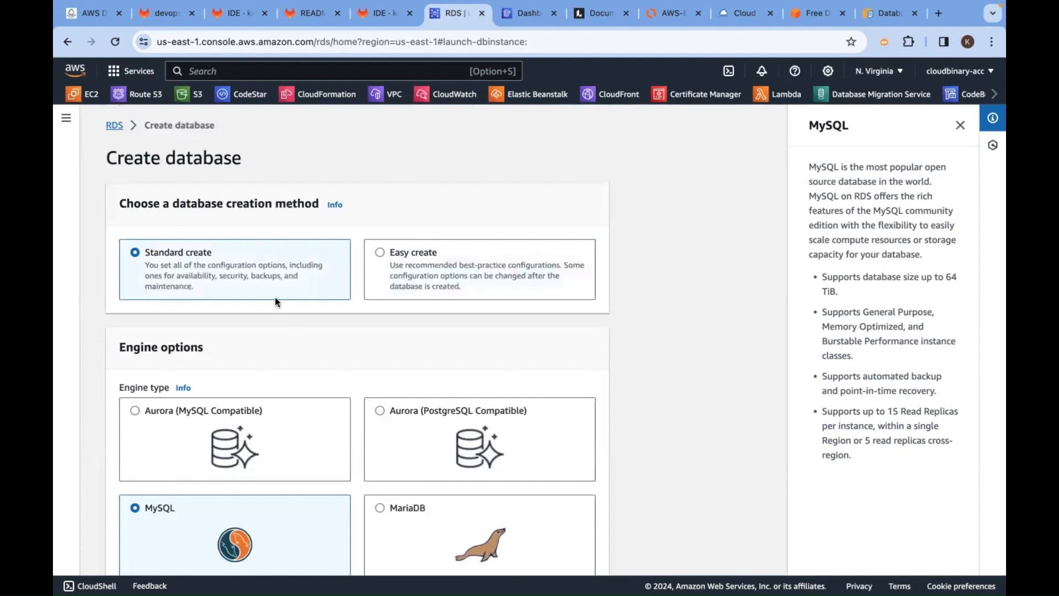
scroll(down, 3)
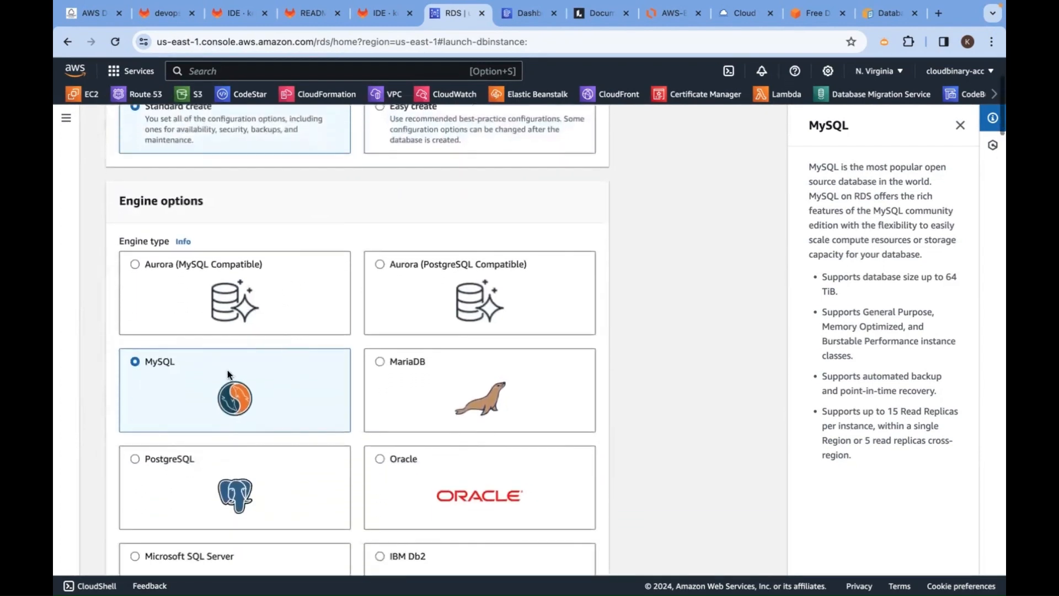
scroll(down, 3)
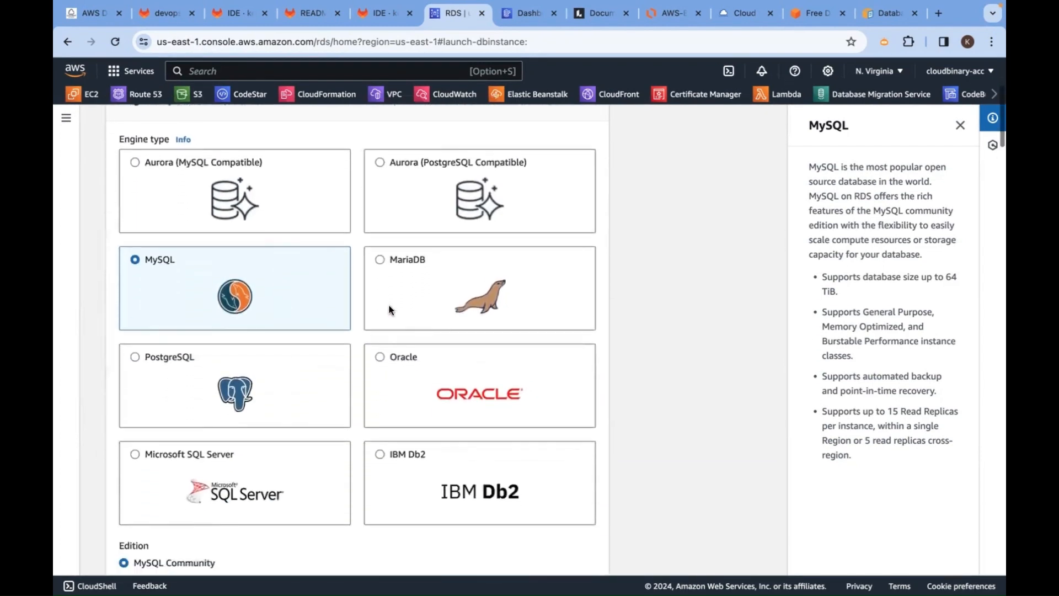
mouse_move(354, 296)
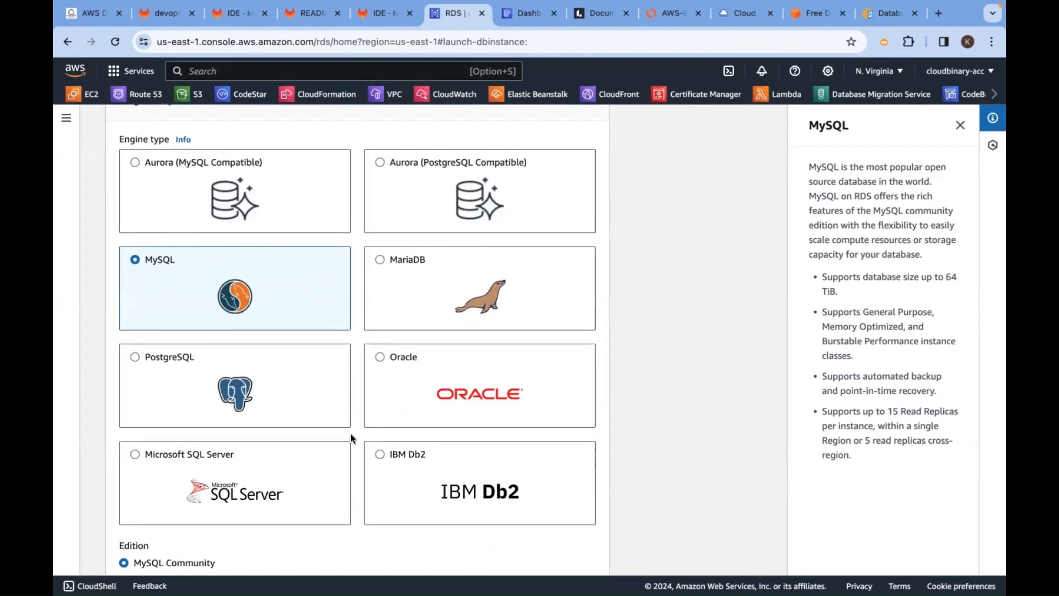
scroll(down, 3)
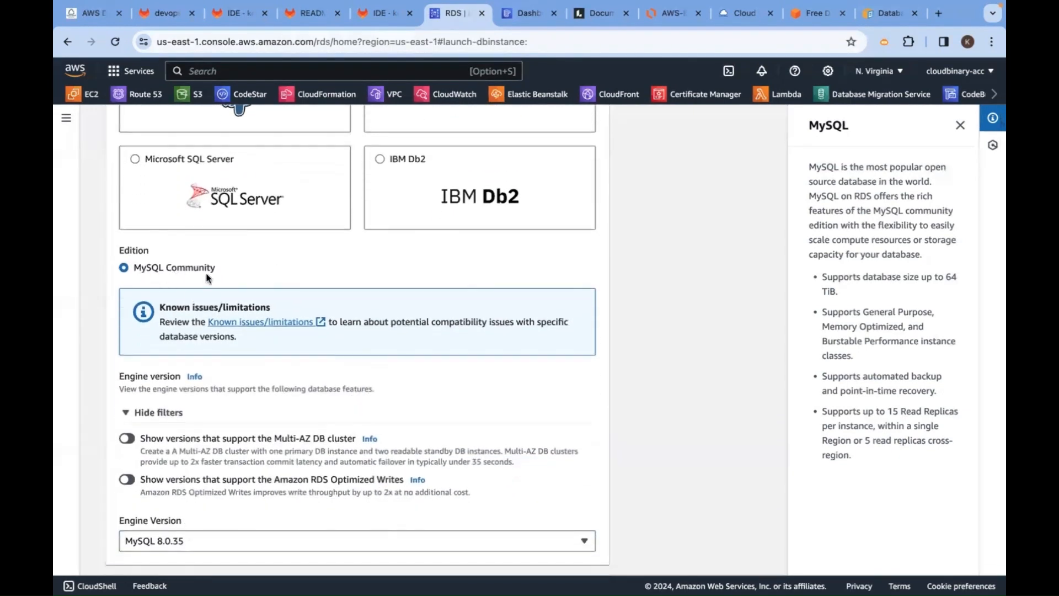
scroll(down, 3)
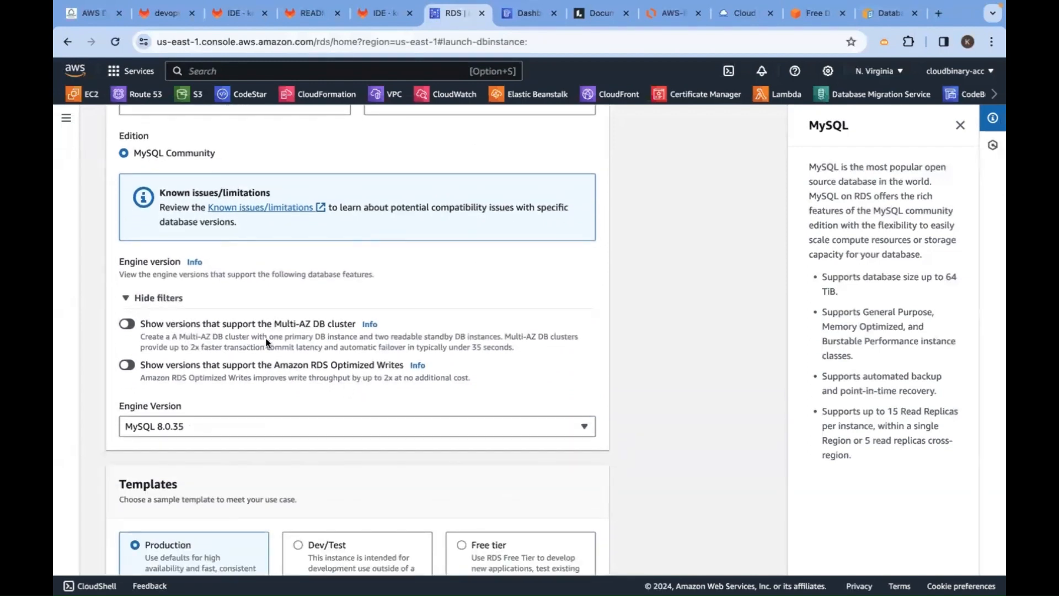
scroll(down, 3)
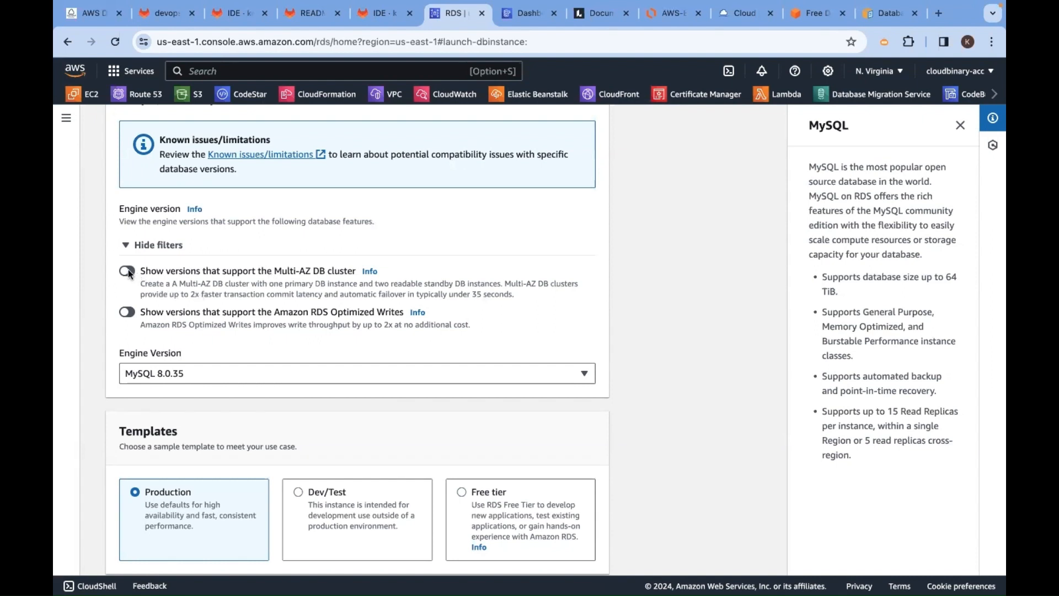
scroll(down, 3)
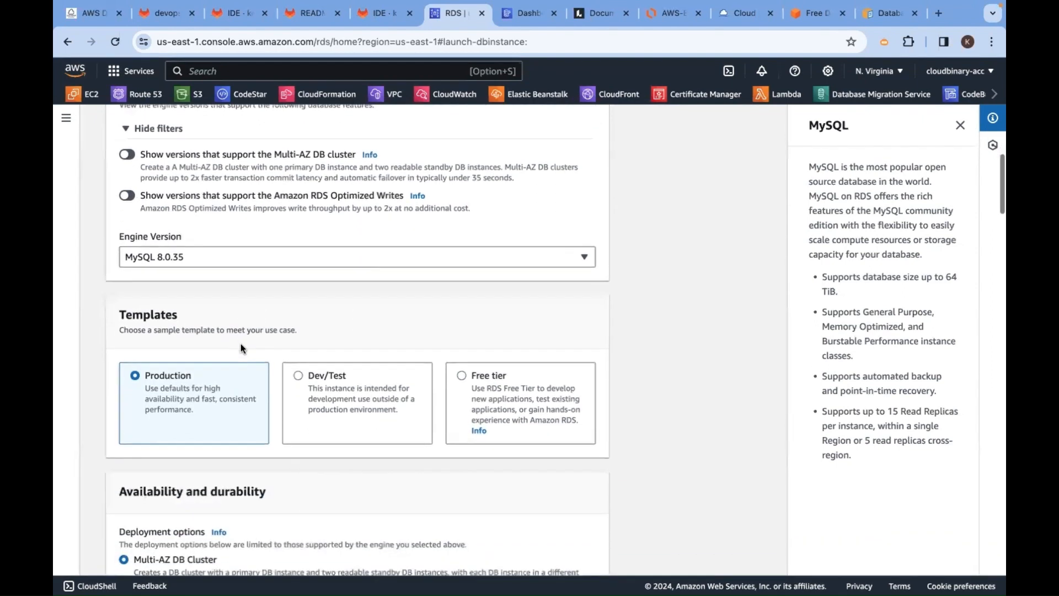
scroll(down, 3)
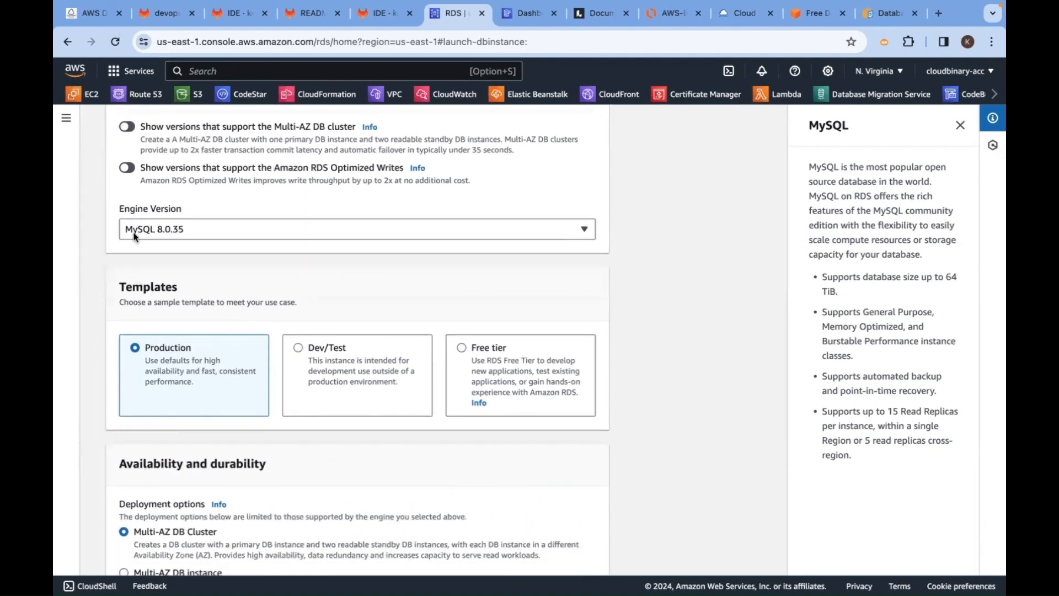
click(356, 229)
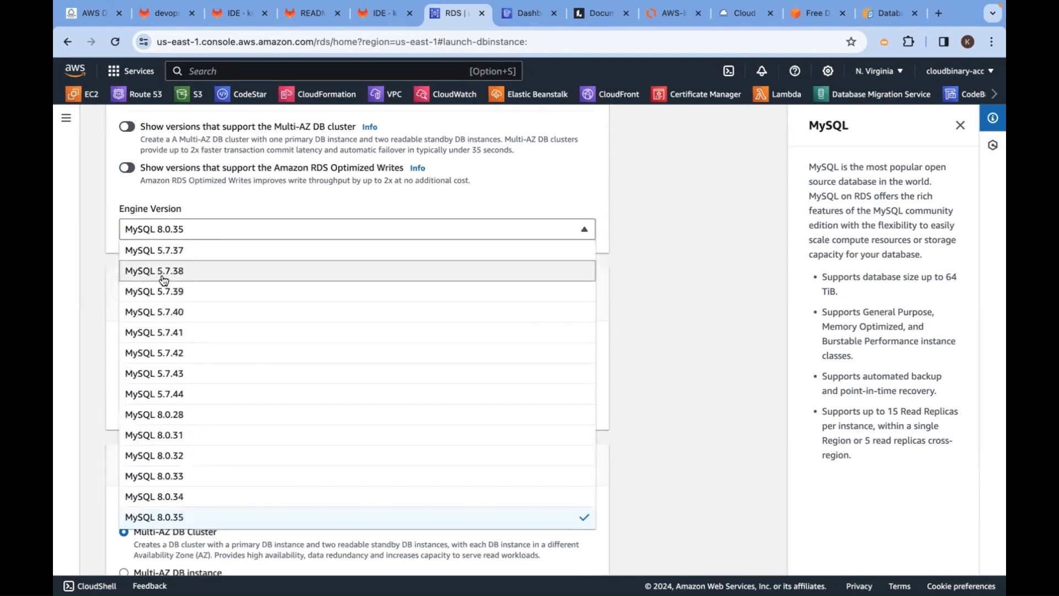
mouse_move(163, 332)
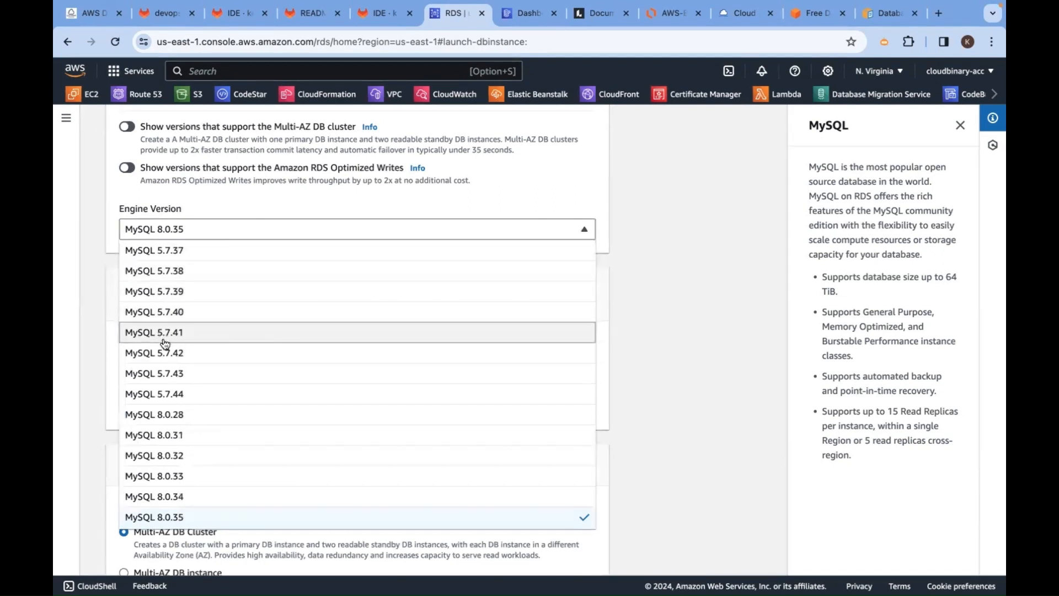
mouse_move(162, 345)
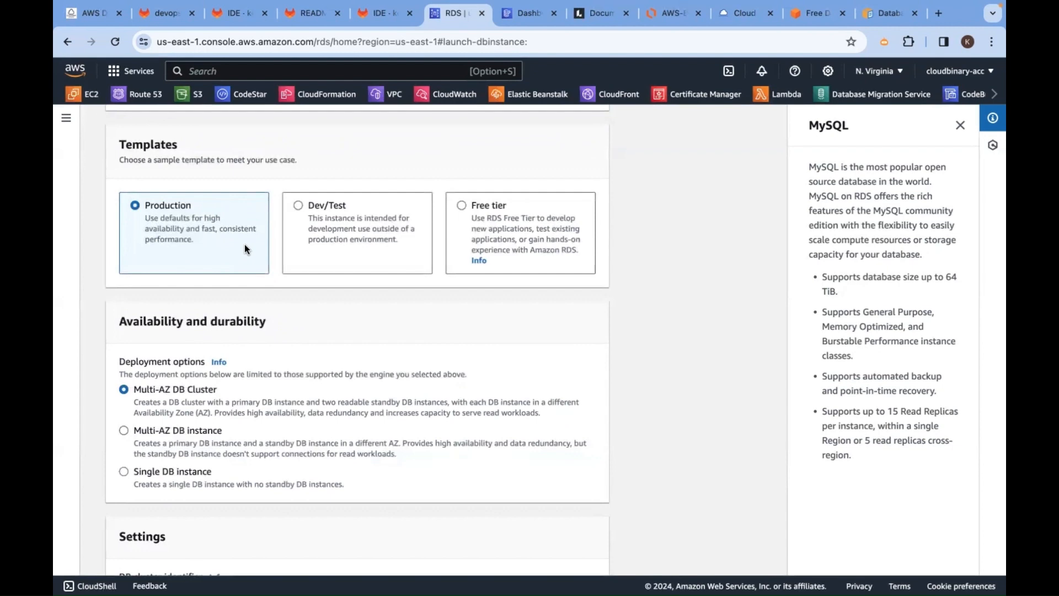
mouse_move(217, 215)
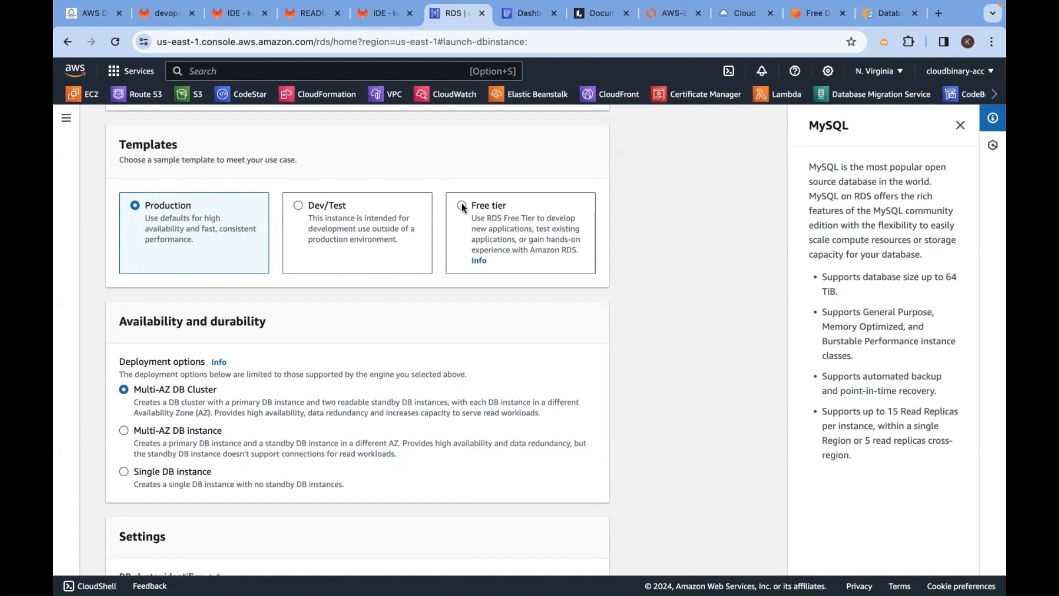
Step: Toggle between Free tier and Production templates, ending on Production with Multi-AZ DB Cluster
click(462, 205)
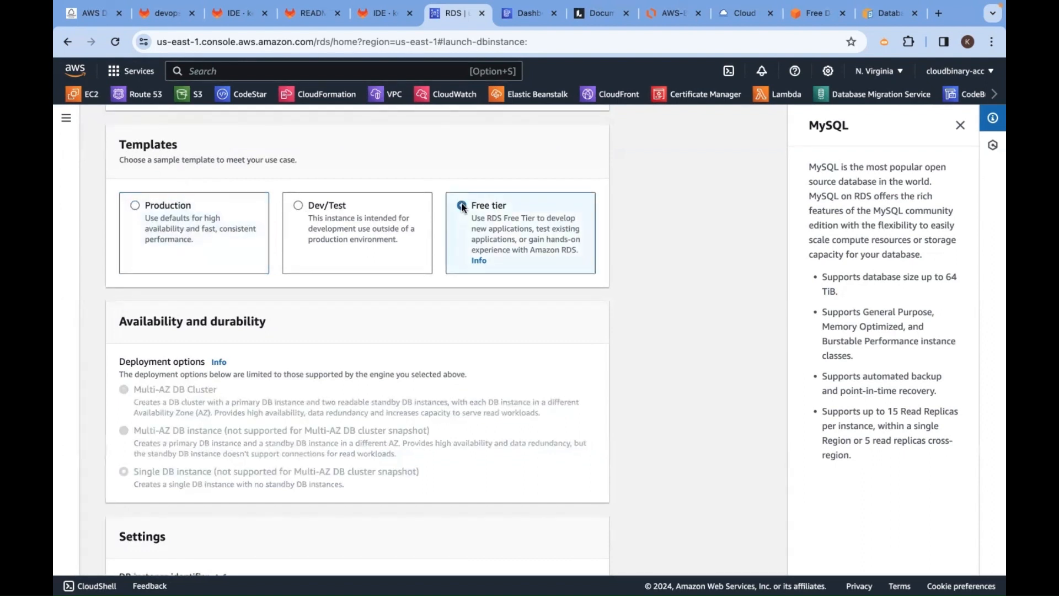
click(134, 206)
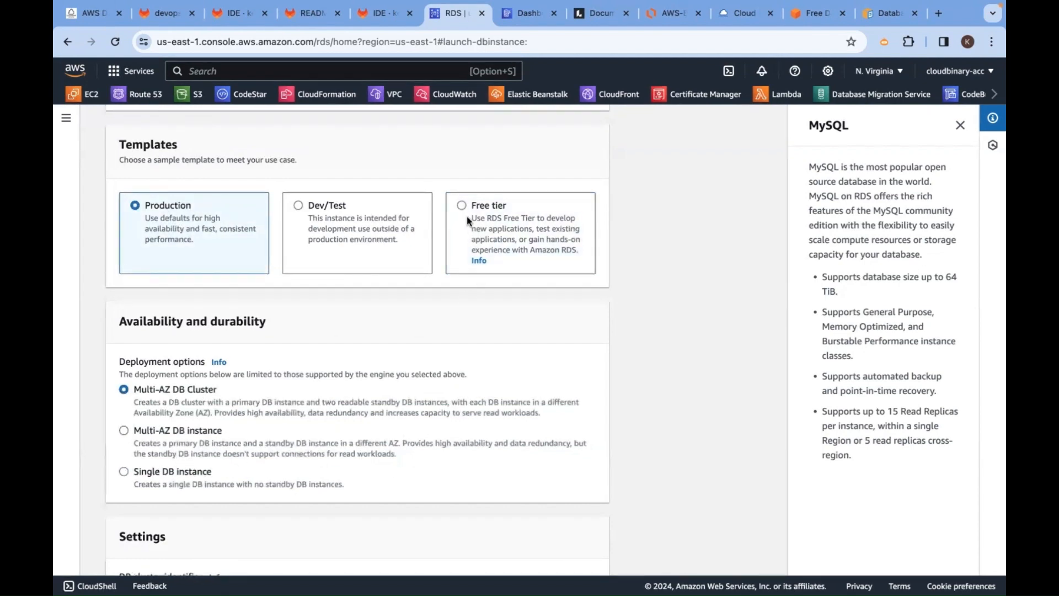
click(461, 206)
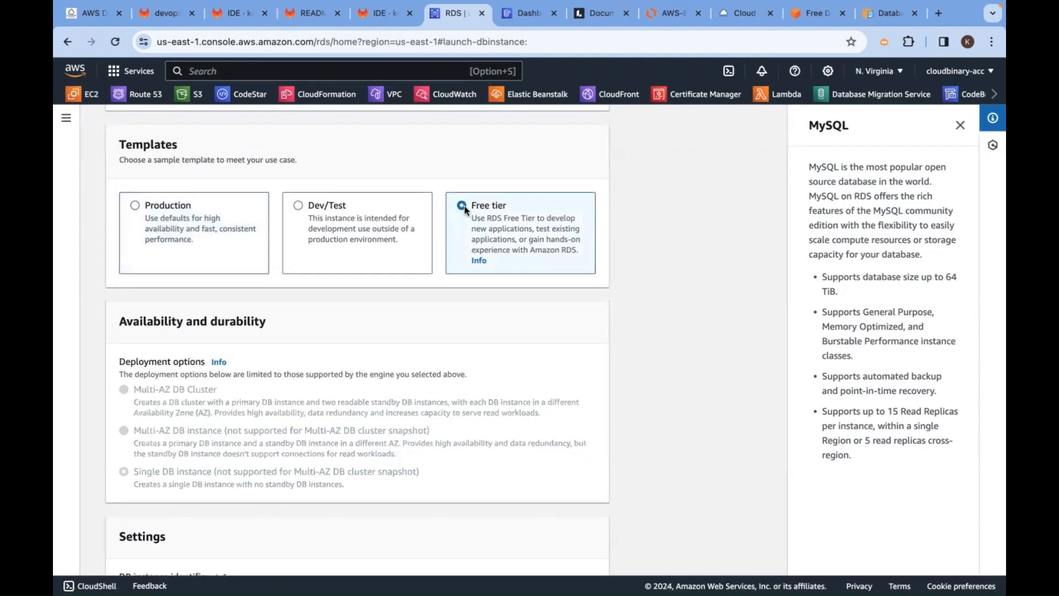
click(135, 205)
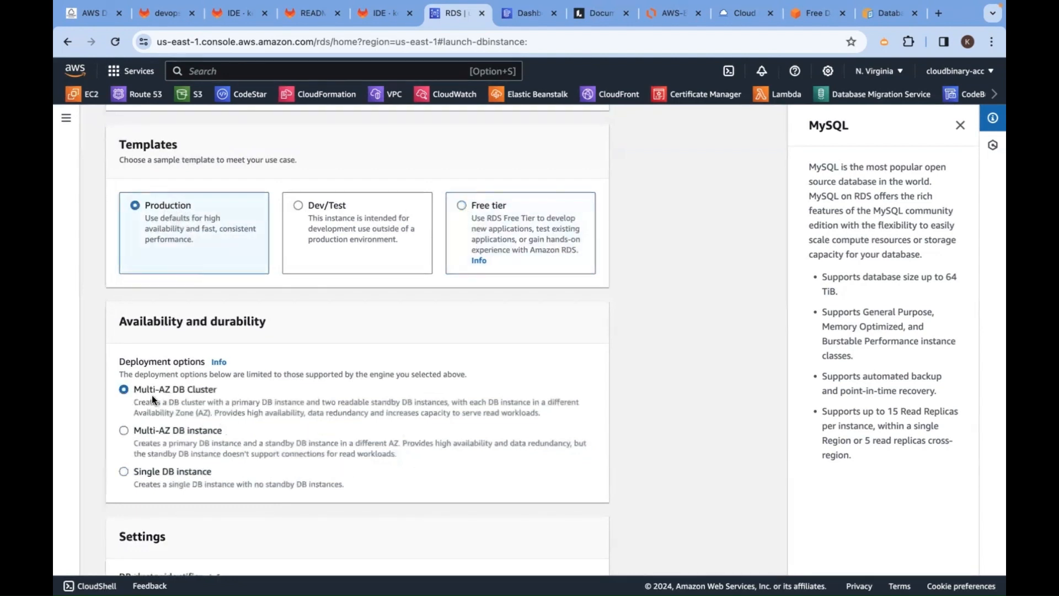
mouse_move(199, 397)
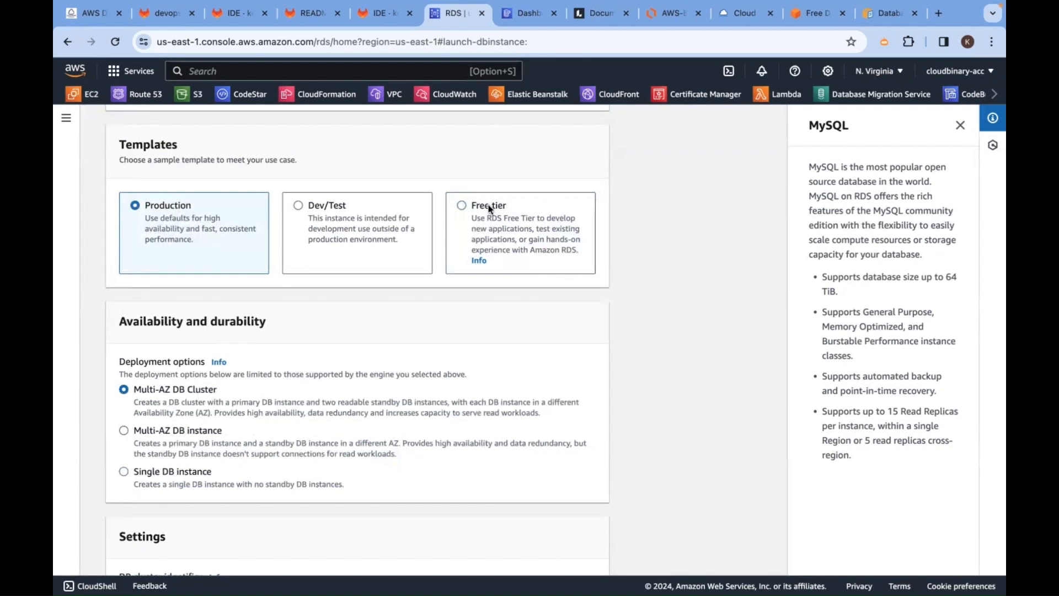
Step: Select the Free tier template and name the DB instance cloudbinaryb11
scroll(down, 3)
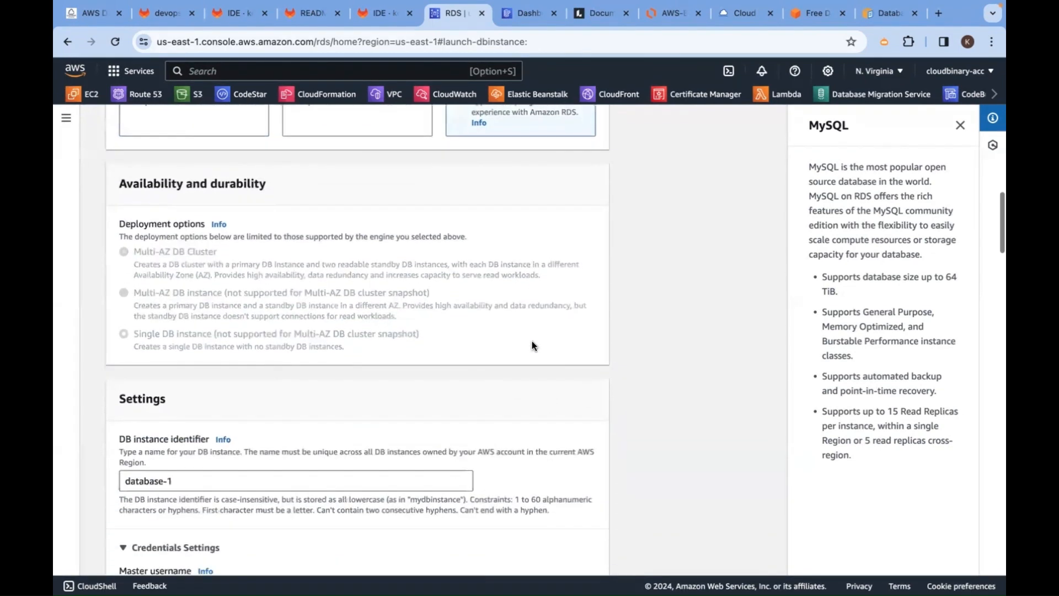
scroll(down, 3)
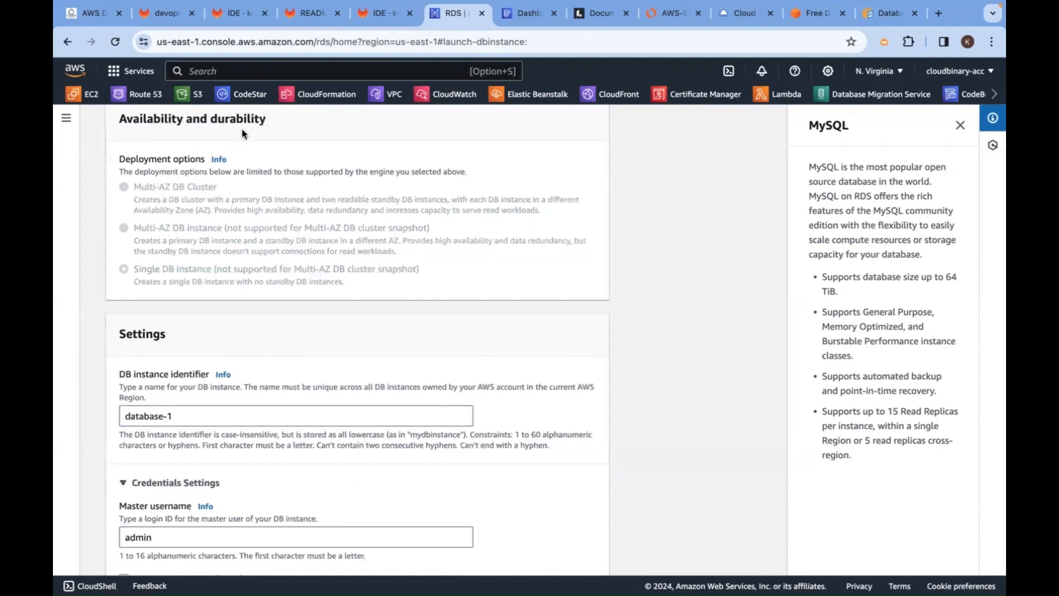
scroll(down, 3)
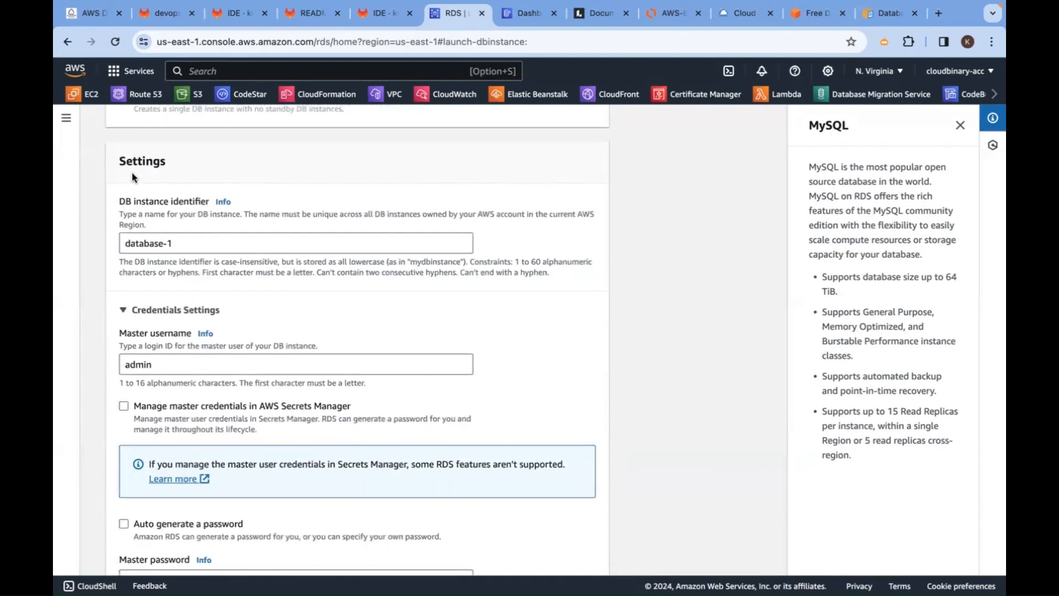
mouse_move(180, 208)
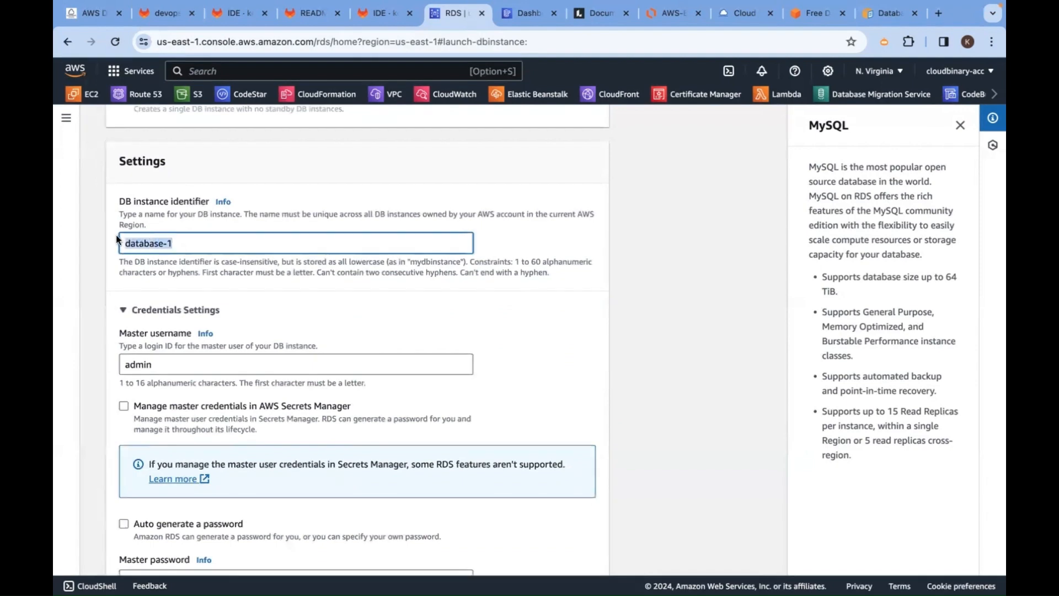
text(cloudbiin)
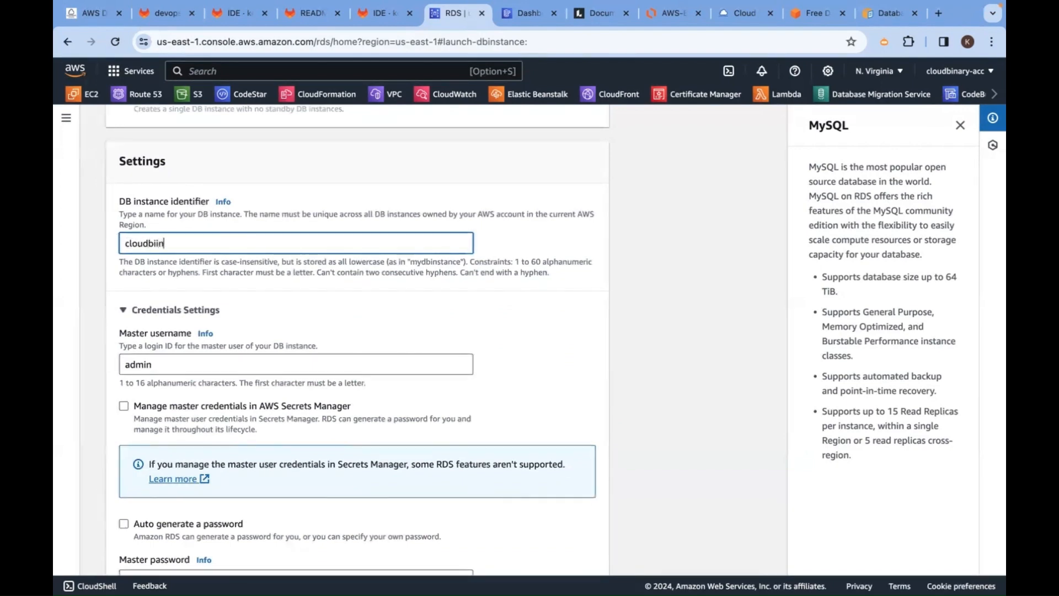
key(Backspace)
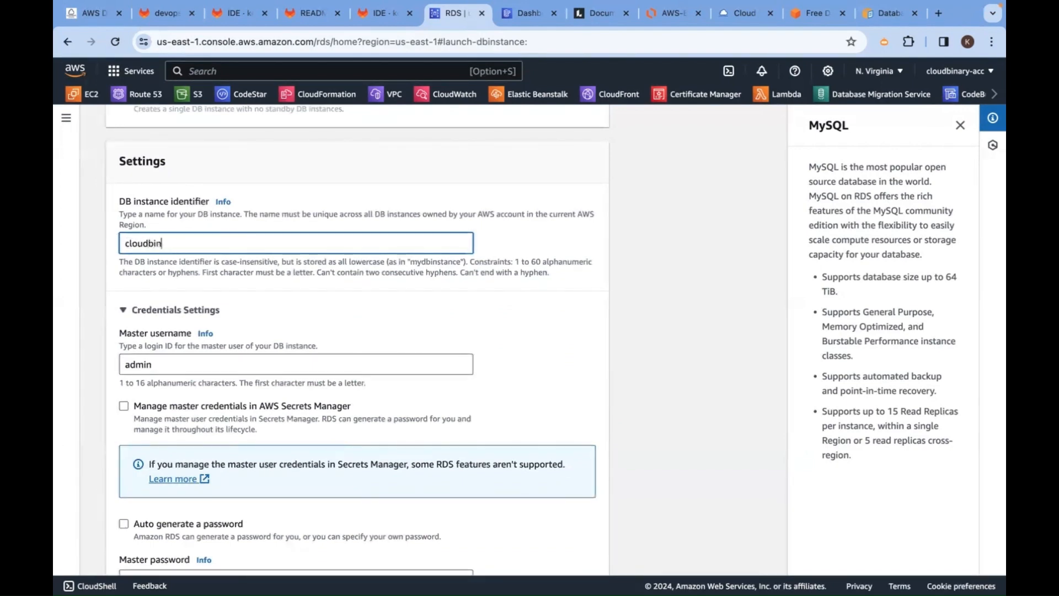
text(aryd)
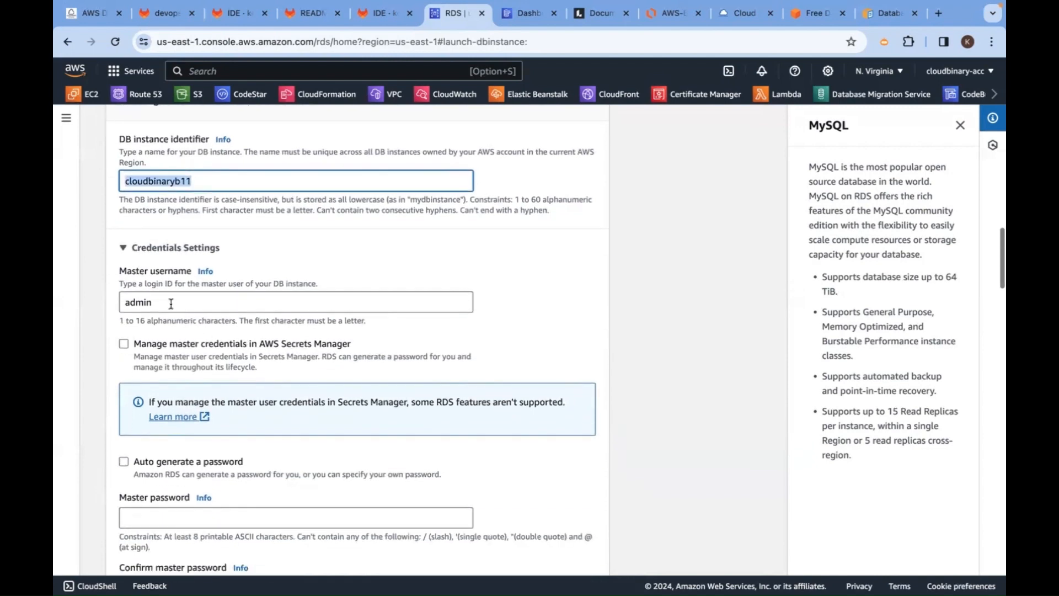
Step: Keep admin as master username with an auto-generated password
click(296, 302)
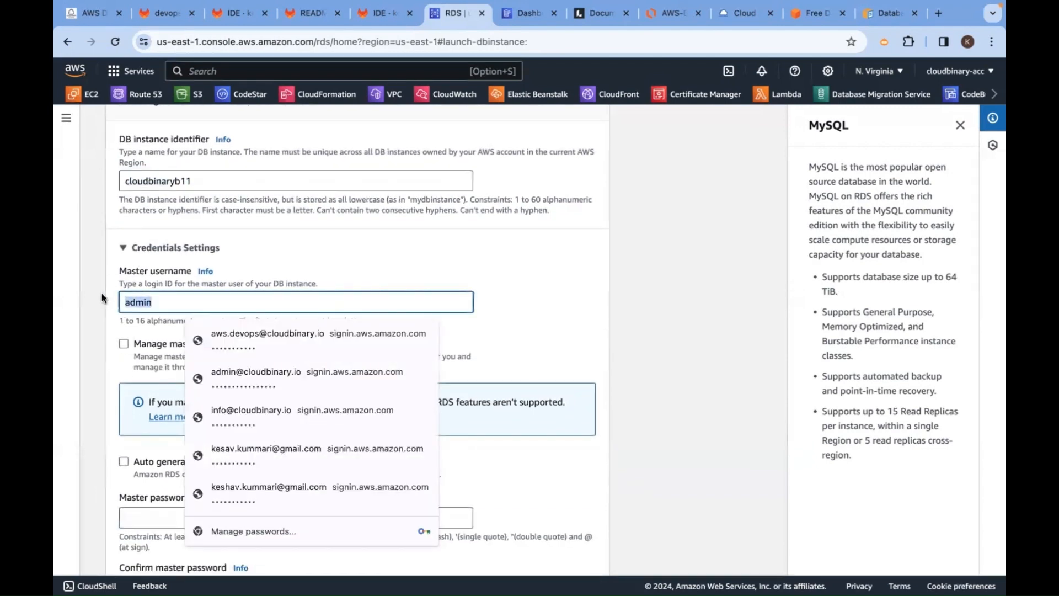
click(662, 316)
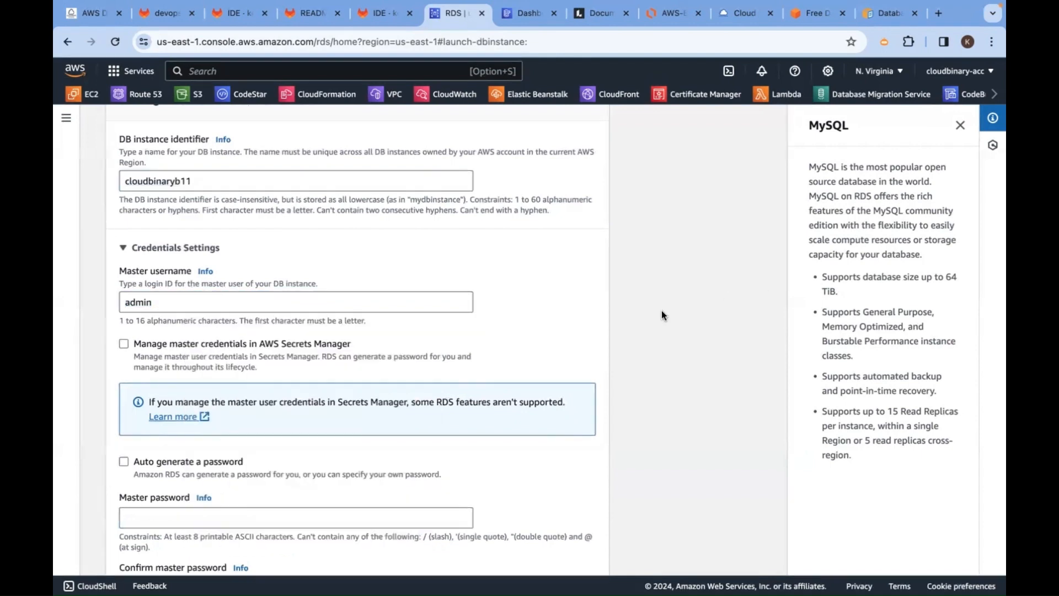
scroll(down, 3)
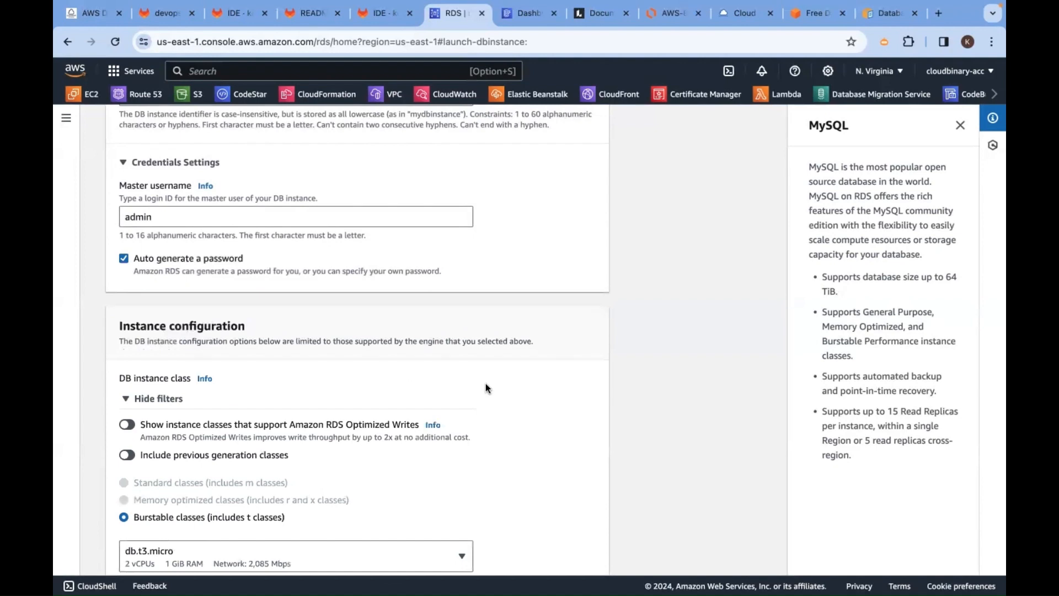
mouse_move(365, 308)
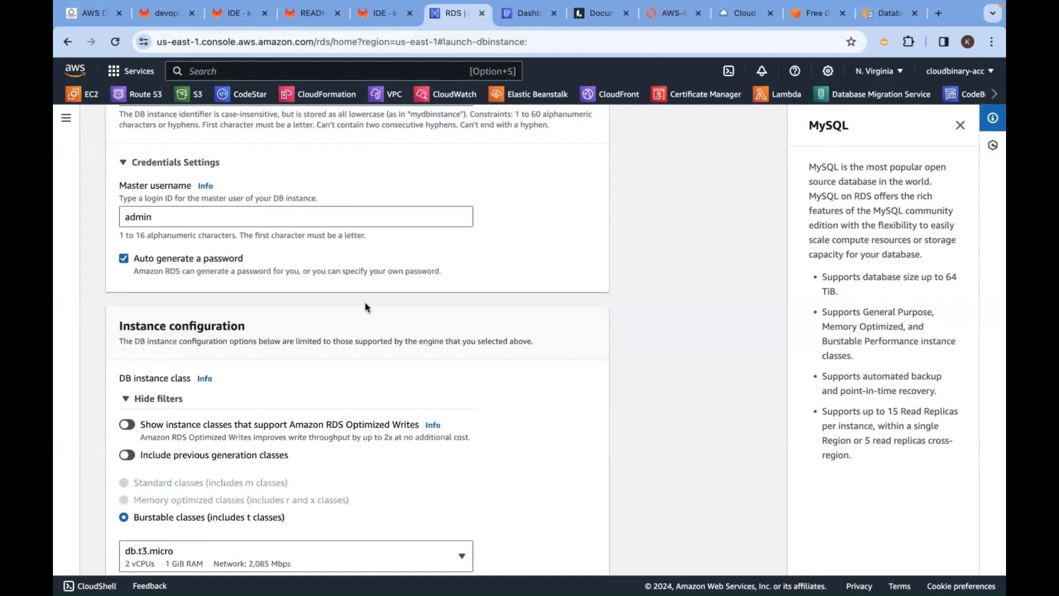
mouse_move(276, 406)
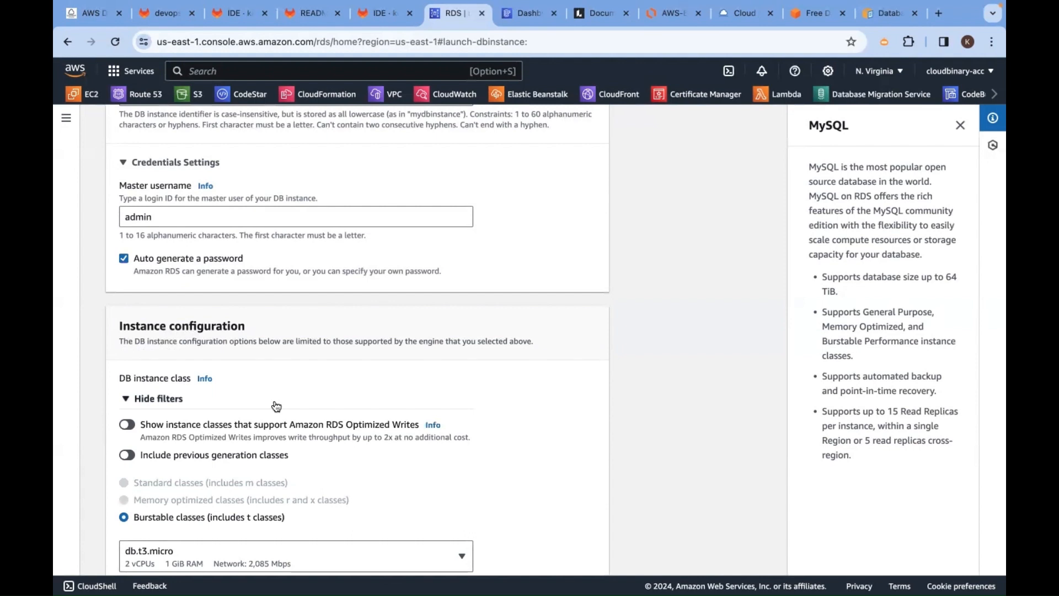
scroll(down, 3)
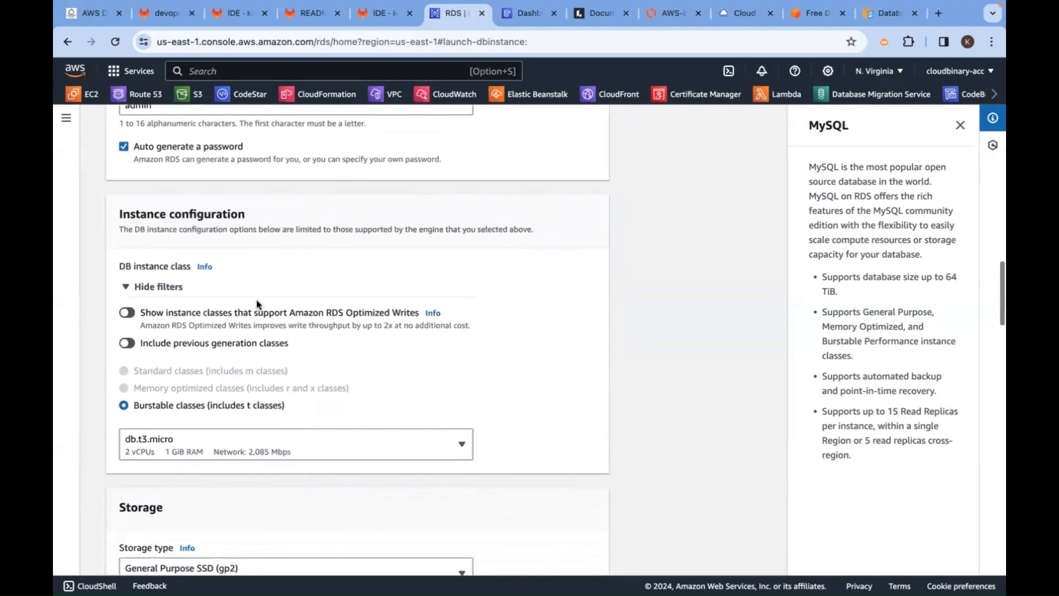
scroll(down, 3)
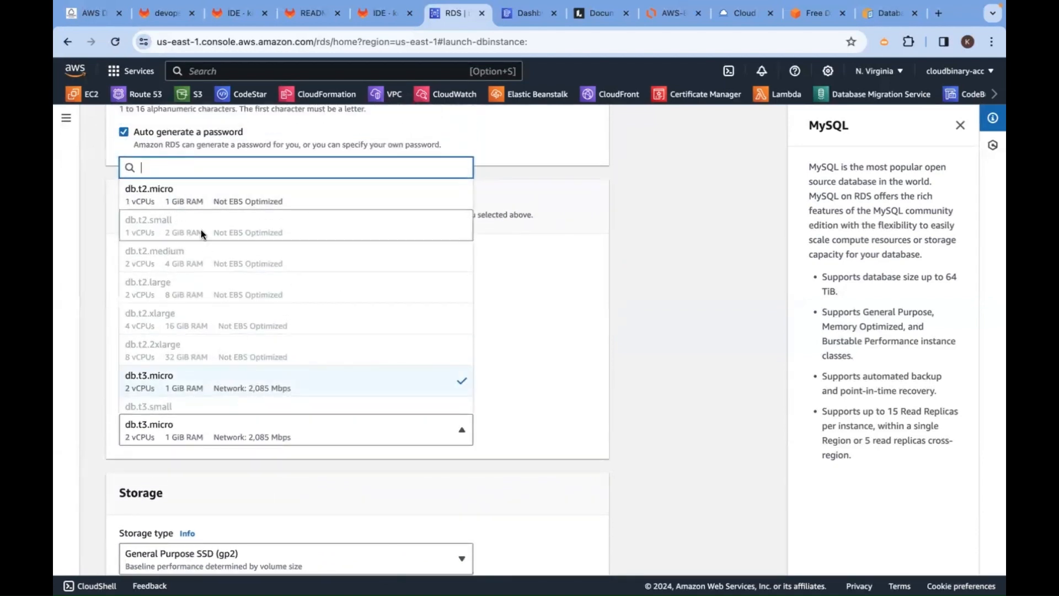
scroll(down, 3)
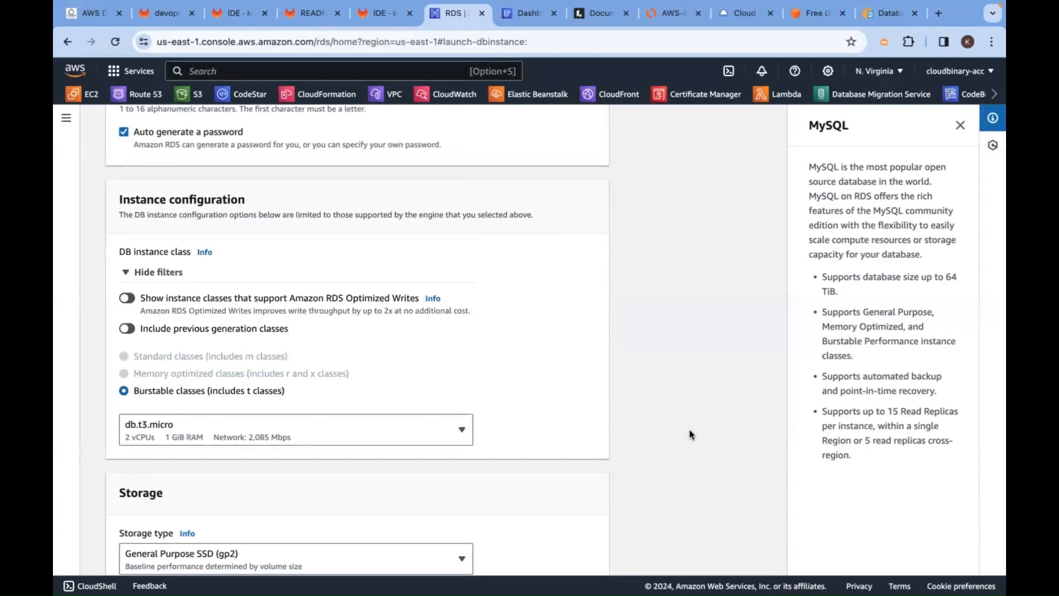
scroll(down, 3)
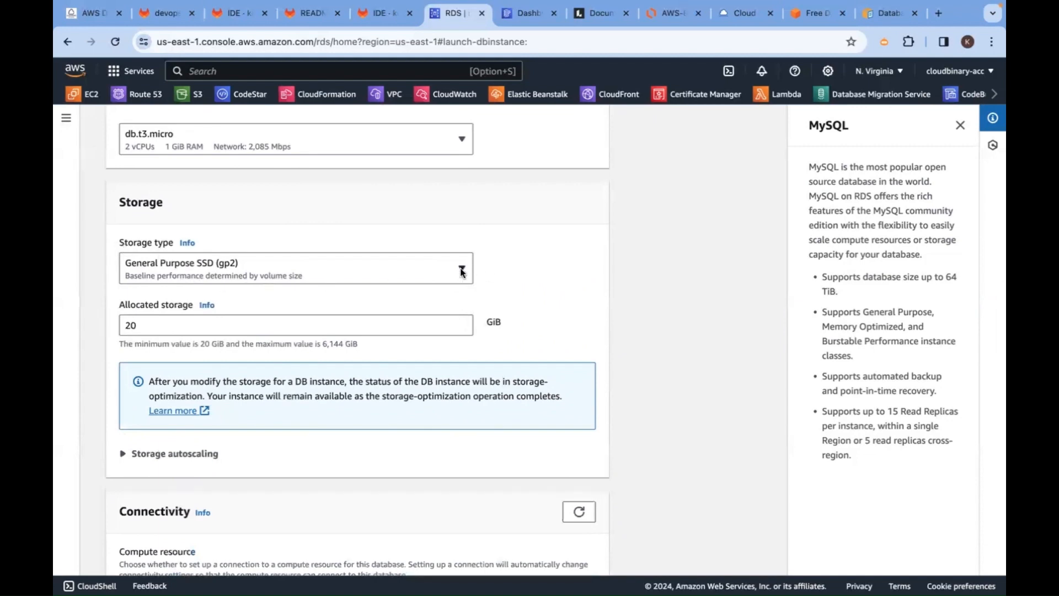
click(296, 268)
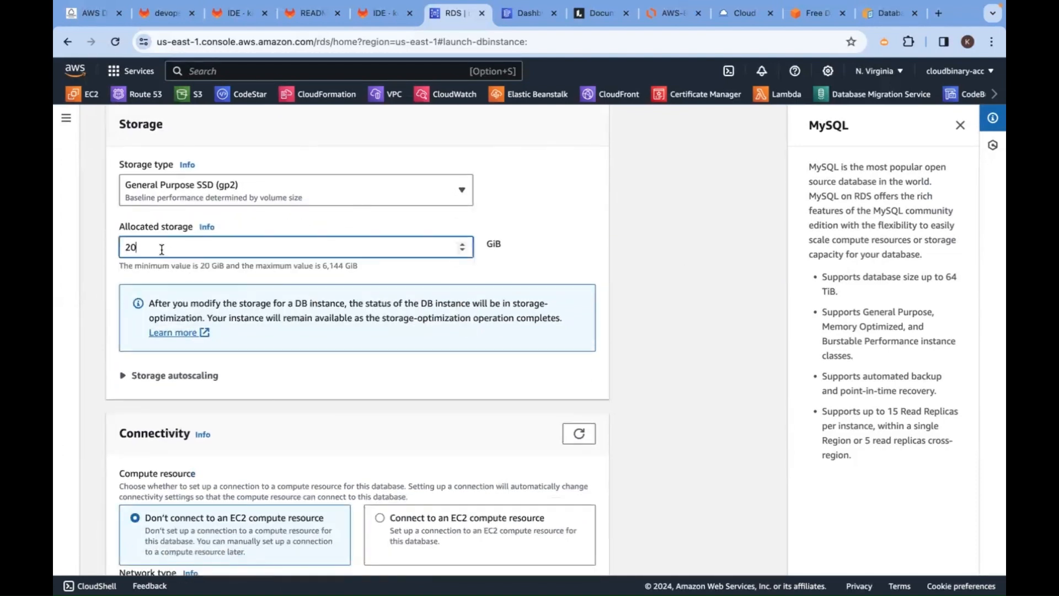
mouse_move(610, 246)
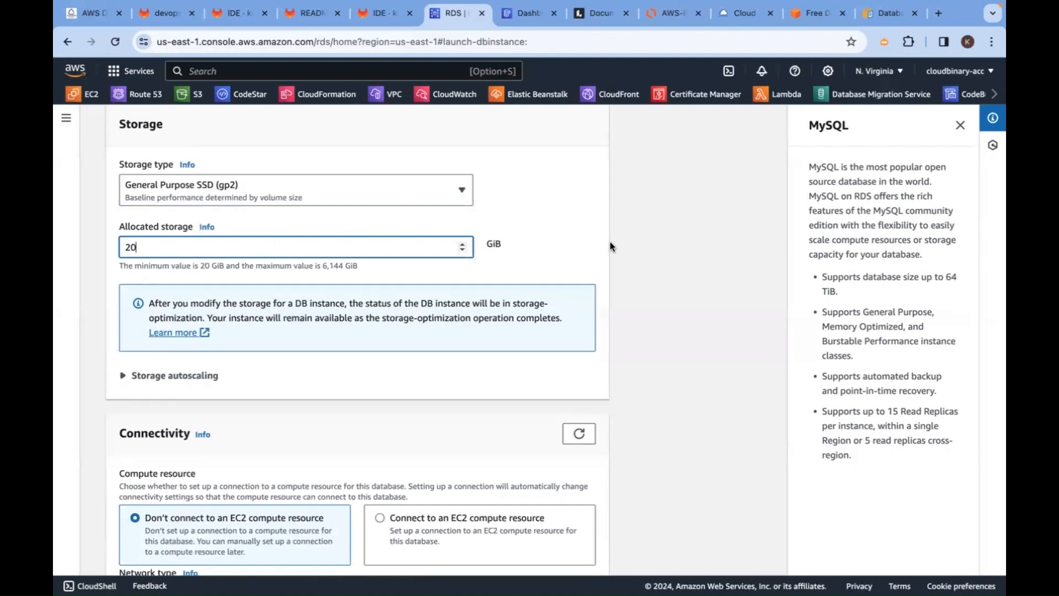
mouse_move(254, 274)
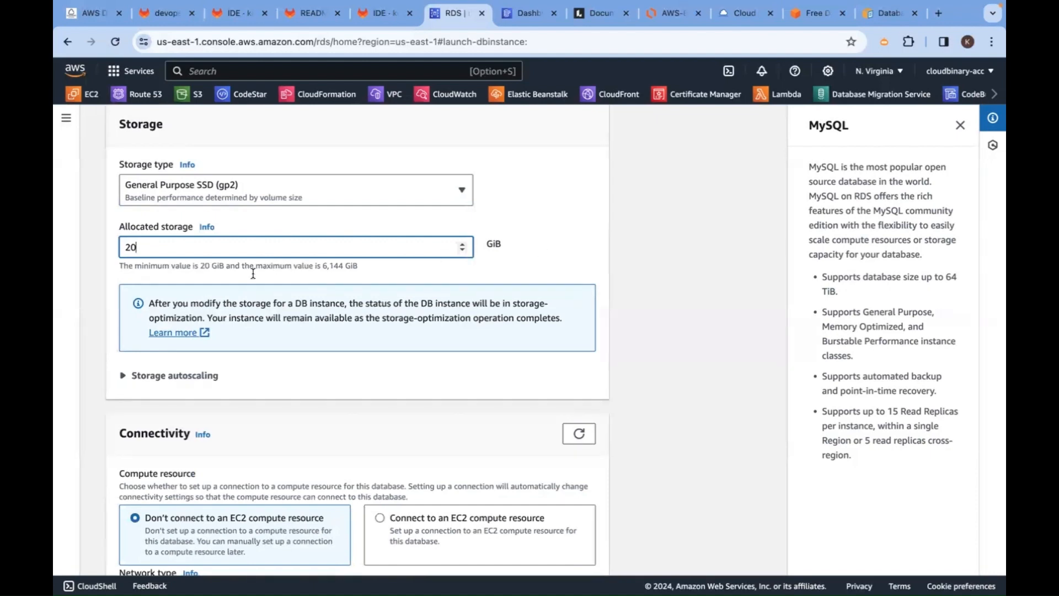